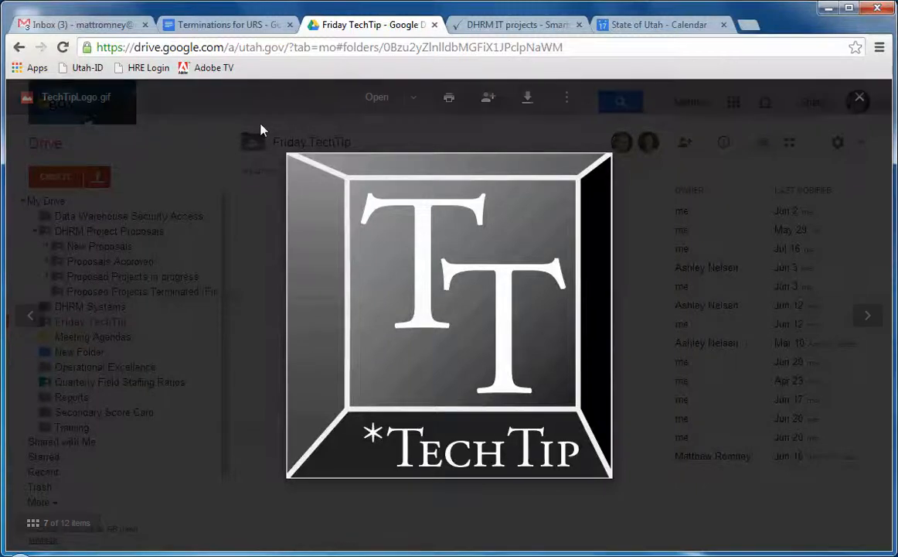
# Switch over to the Gmail inbox.
pyautogui.click(859, 96)
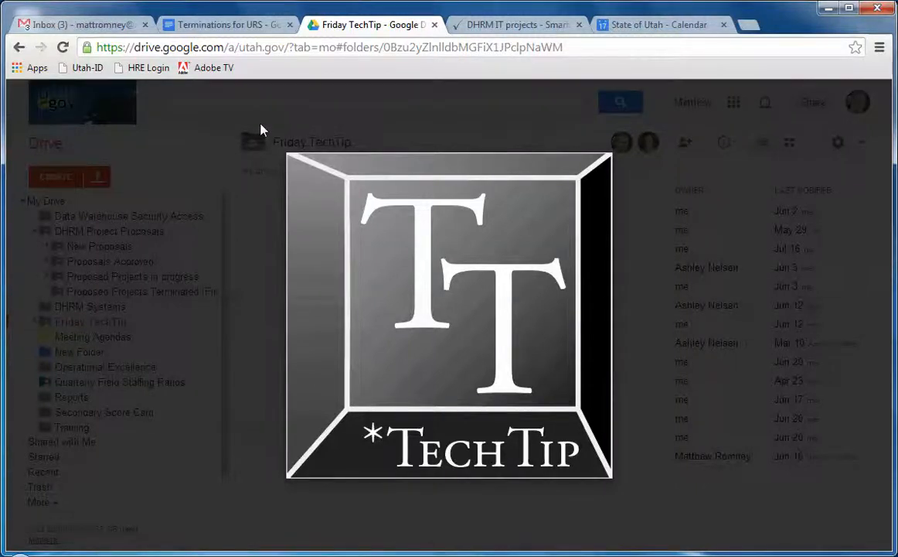
pyautogui.click(449, 312)
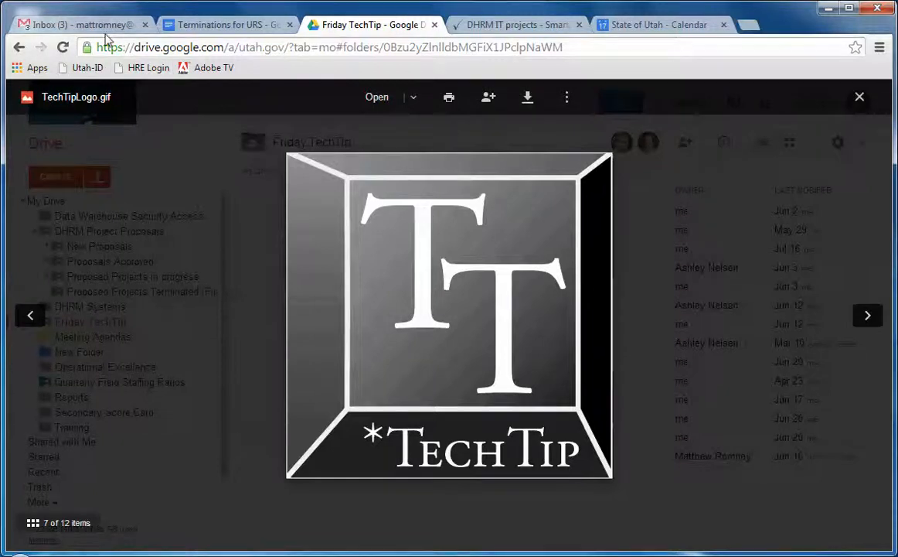
pyautogui.click(77, 25)
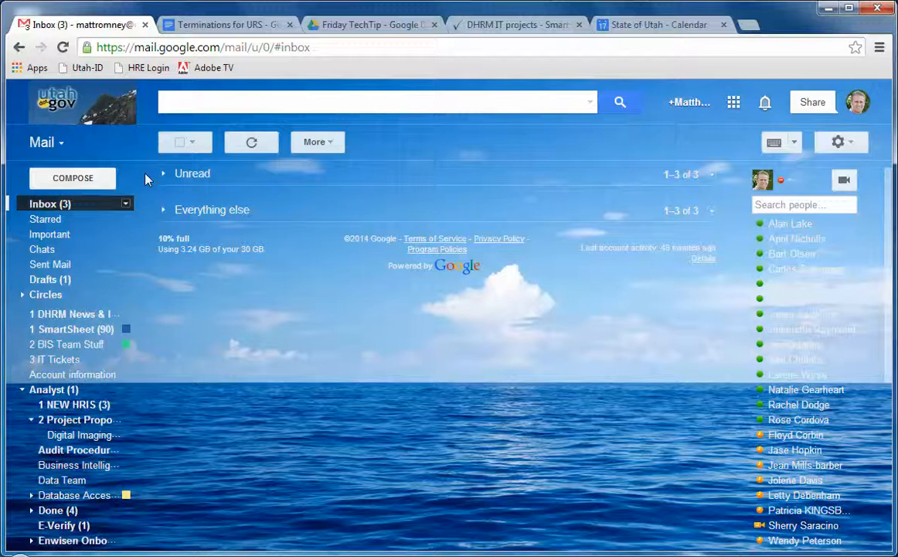
pyautogui.moveTo(46, 142)
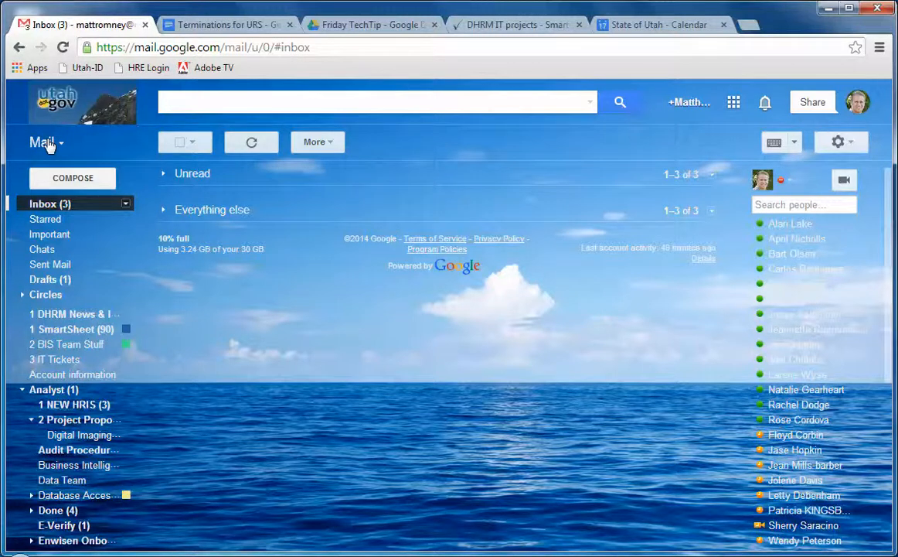
# Choose Tasks from the Mail dropdown to show the Friday TechTip list.
pyautogui.click(45, 142)
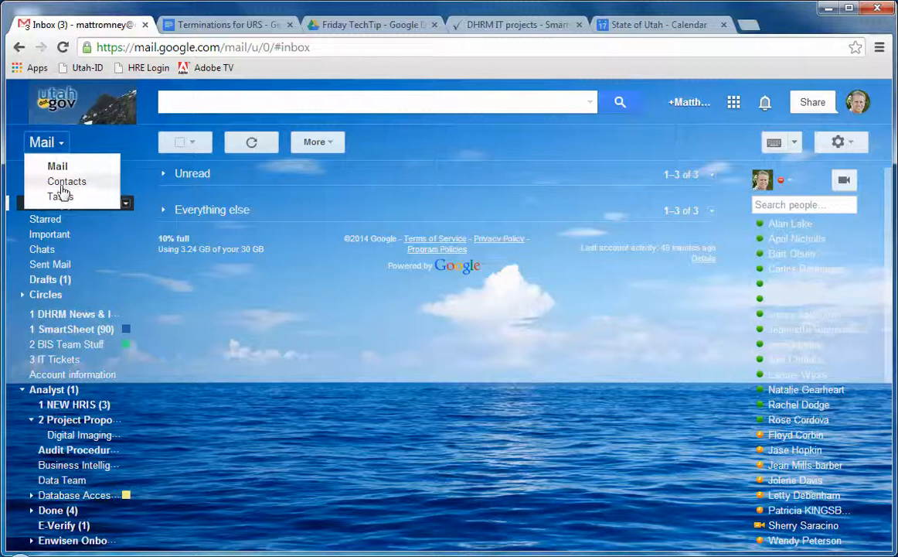
pyautogui.moveTo(62, 201)
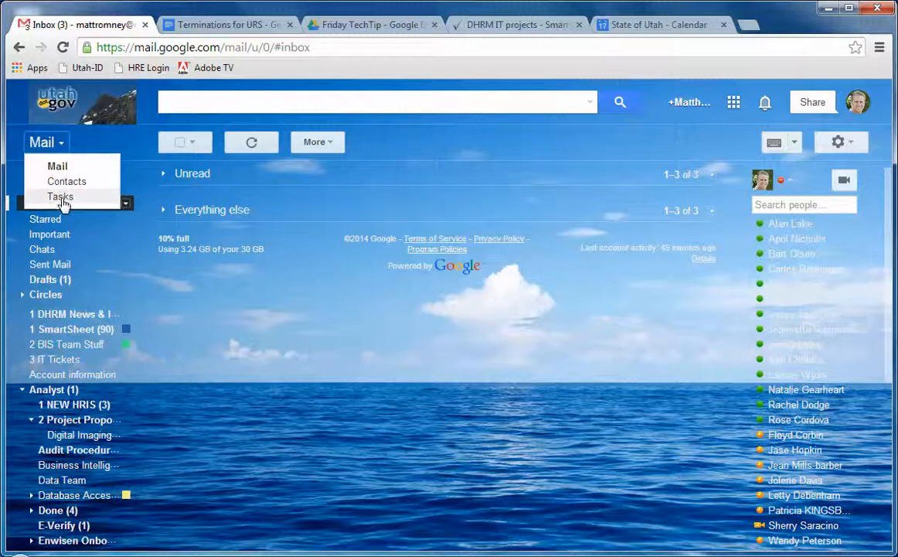
pyautogui.click(60, 197)
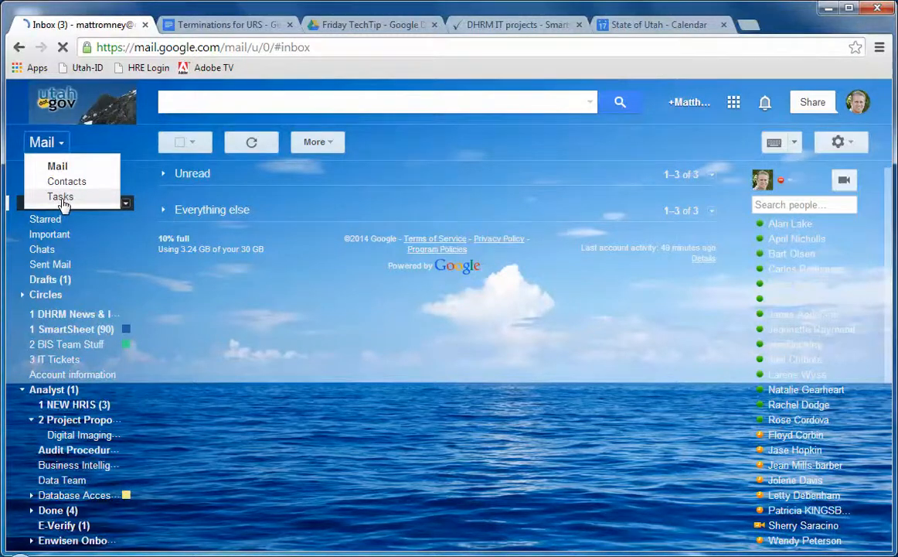
pyautogui.click(60, 196)
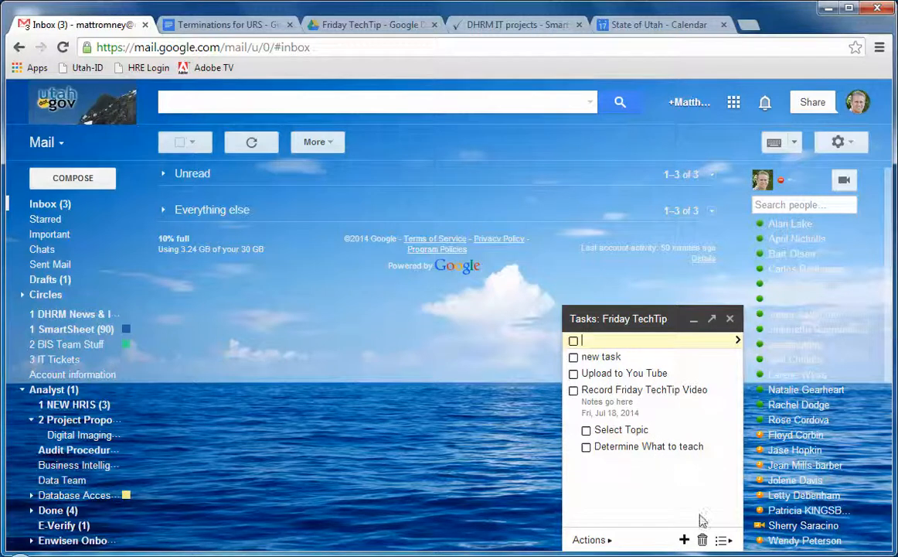
# Switch the tasks panel to the list named New List.
pyautogui.click(724, 539)
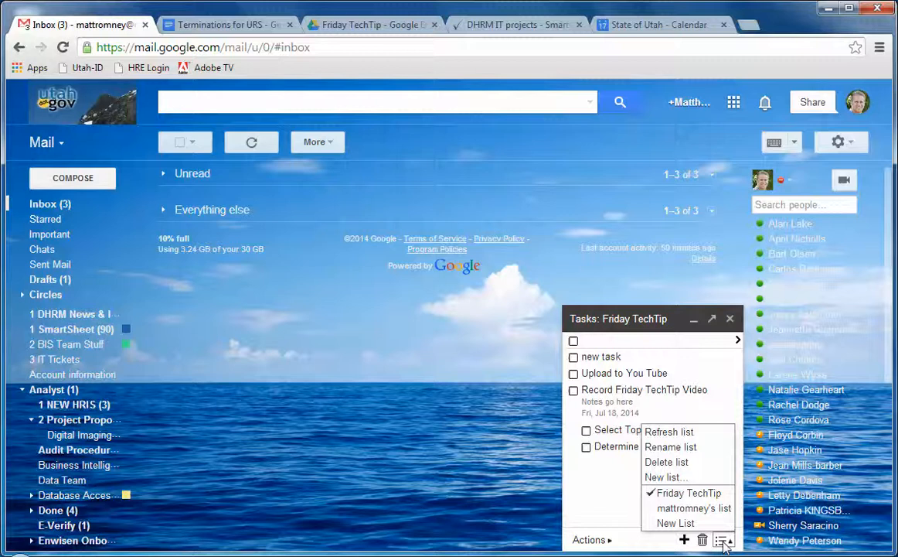
pyautogui.click(676, 523)
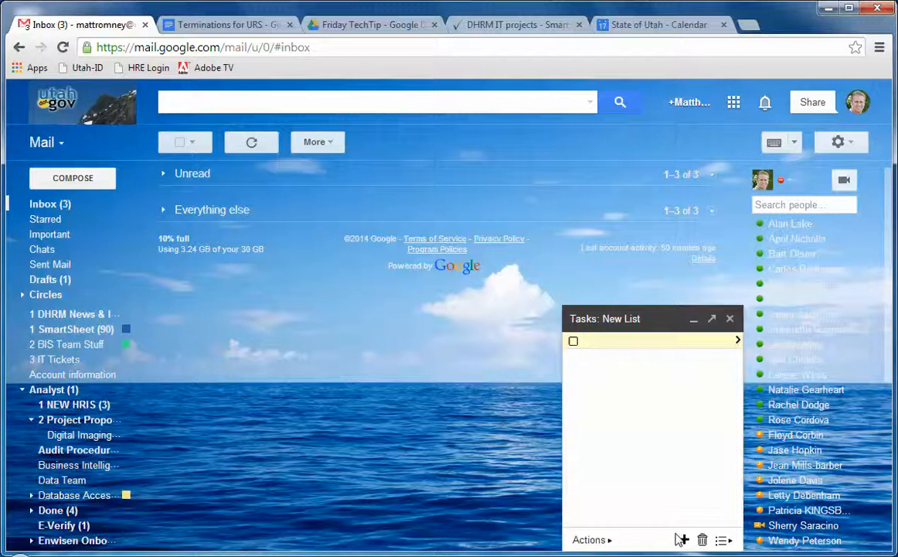
# Add the tasks 'new task' and 'another task' to New List.
pyautogui.write('new')
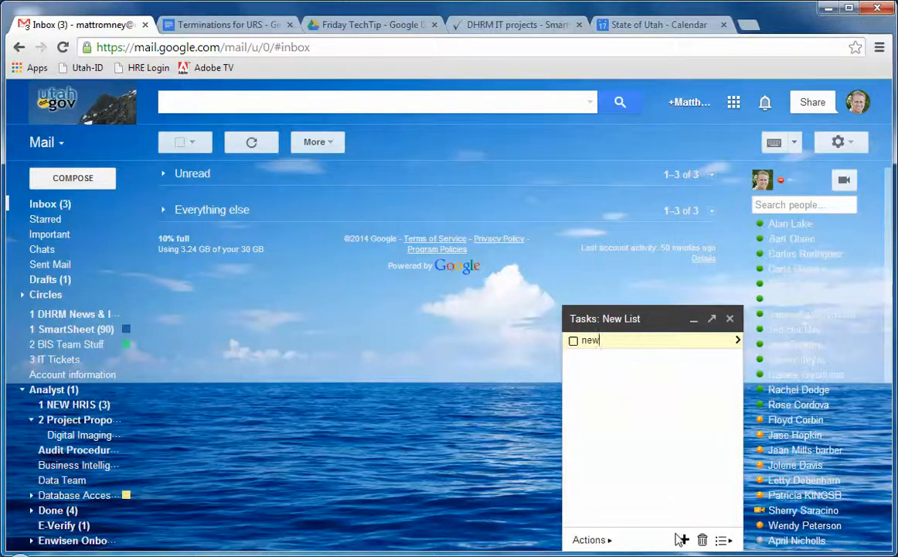
pyautogui.write('task')
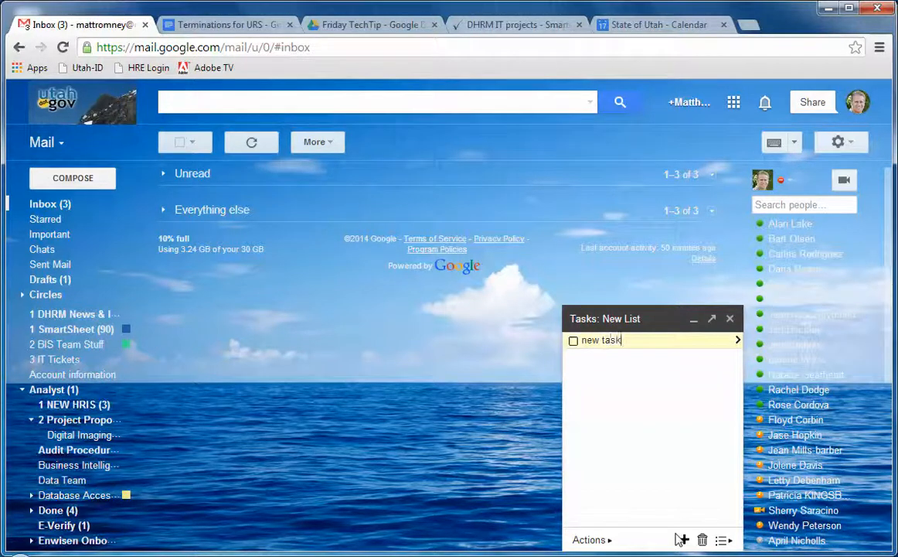
pyautogui.press('Return')
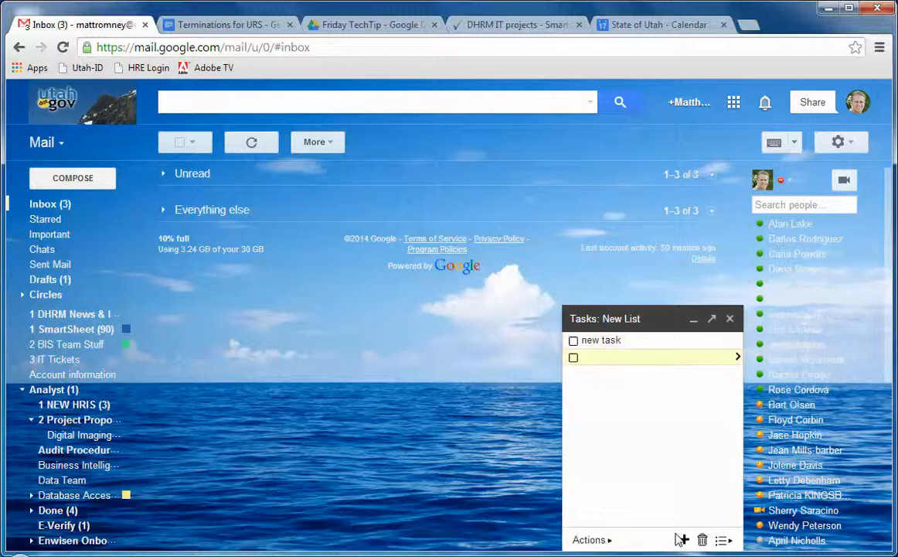
pyautogui.write('another task')
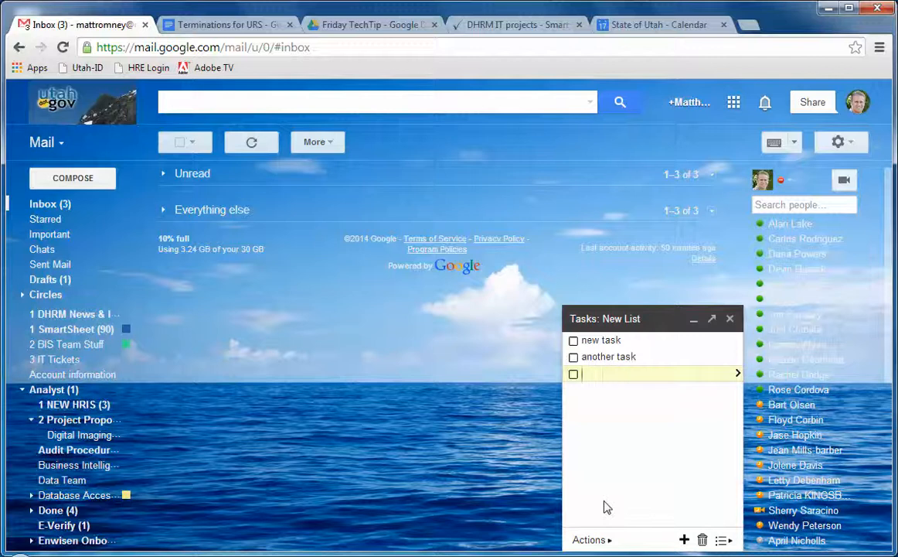
# Add empty task rows and begin editing 'another task'.
pyautogui.click(684, 539)
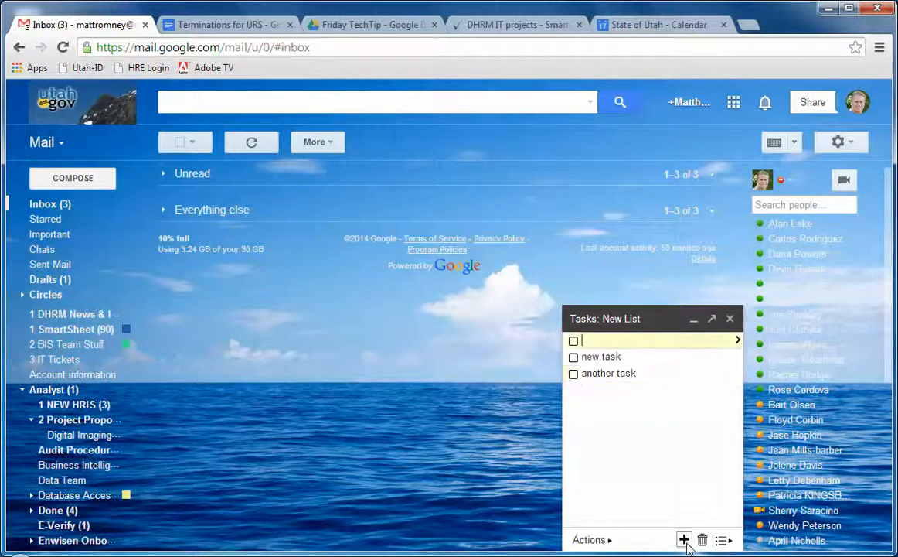
pyautogui.click(684, 540)
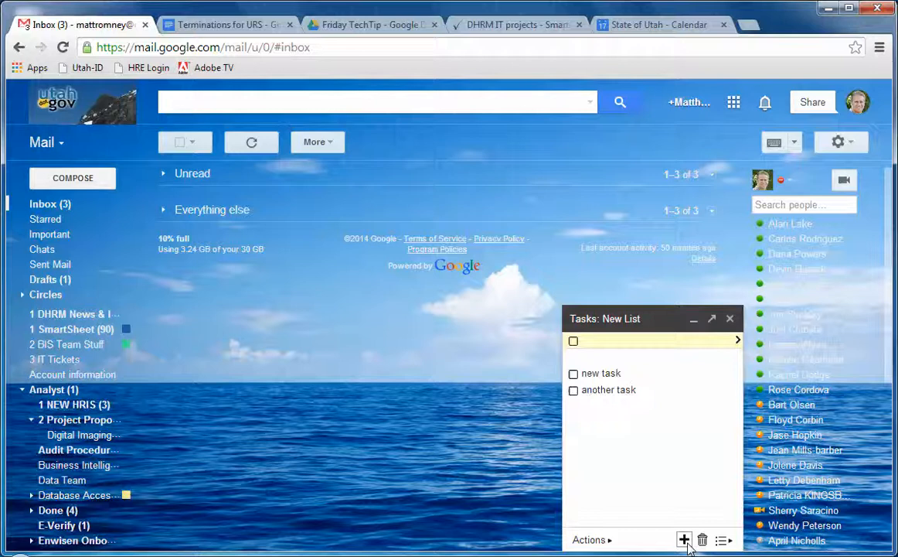
pyautogui.click(683, 539)
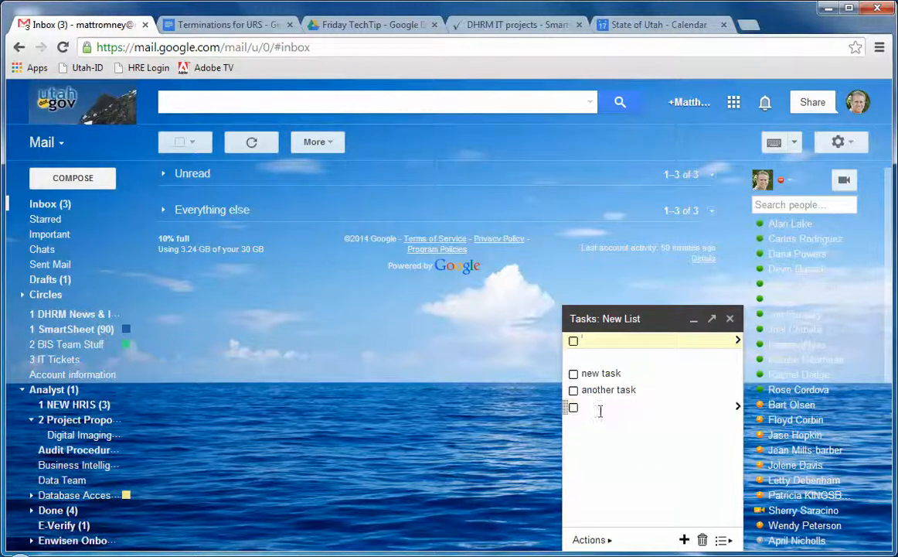
pyautogui.click(609, 390)
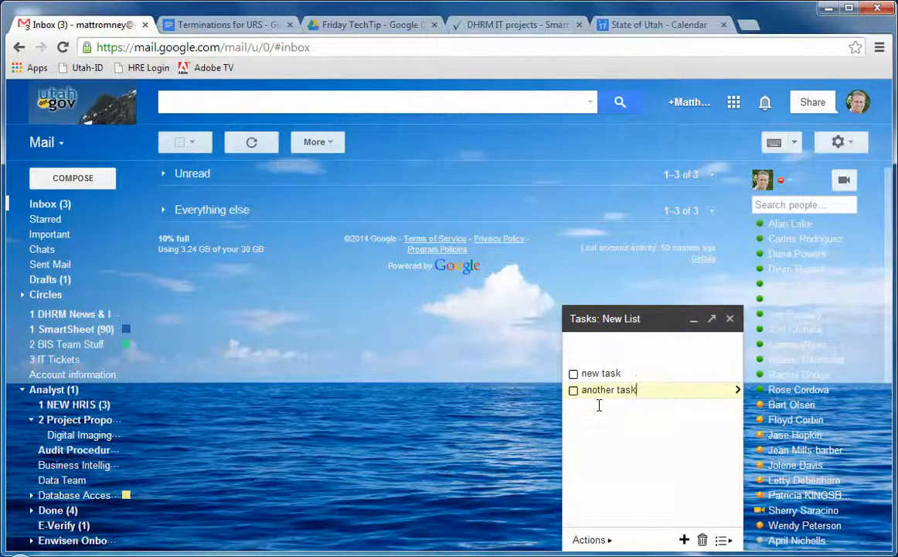
# Delete the unwanted task, leaving 'another task' with a blank task beneath it.
pyautogui.click(684, 538)
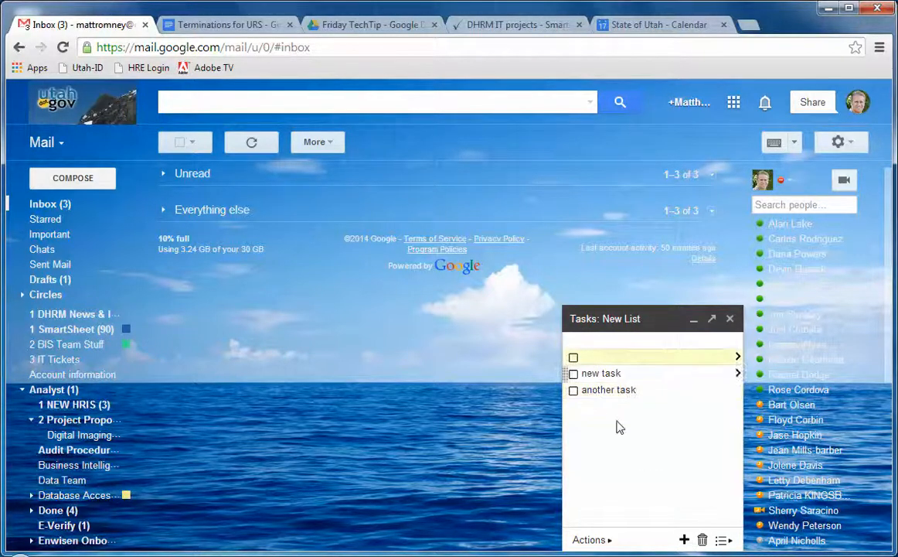
pyautogui.click(702, 540)
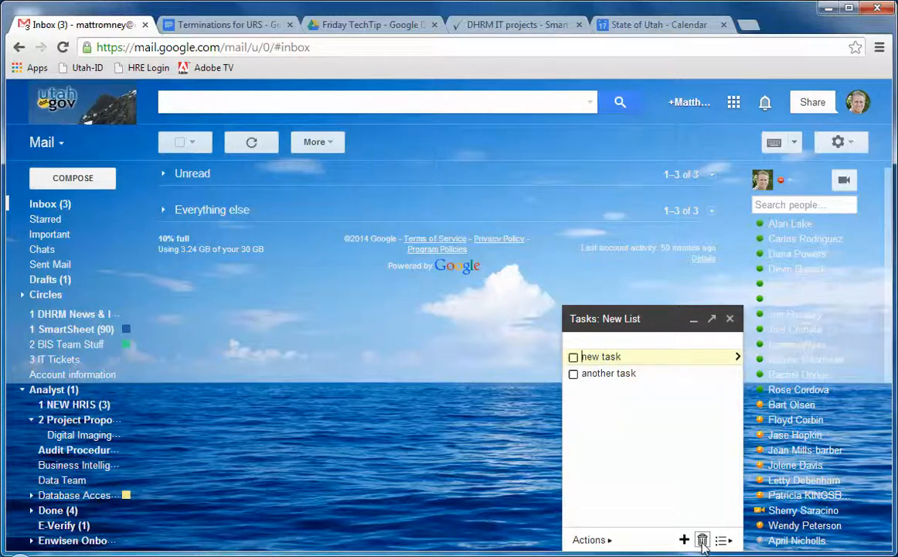
pyautogui.click(683, 538)
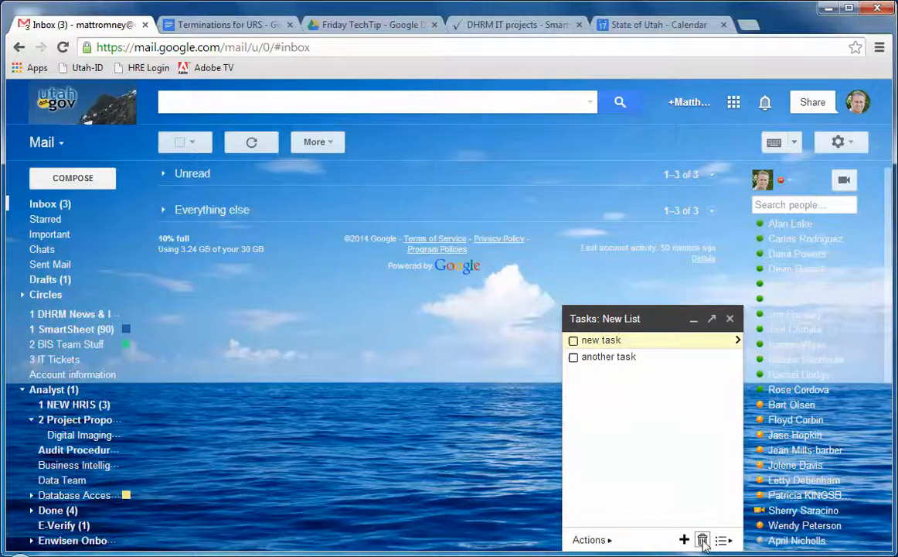
pyautogui.click(702, 539)
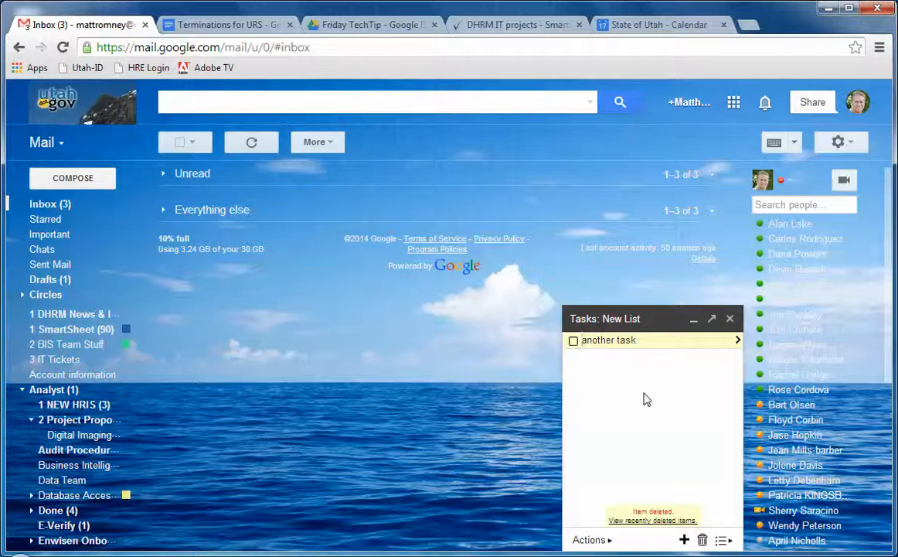
pyautogui.click(683, 539)
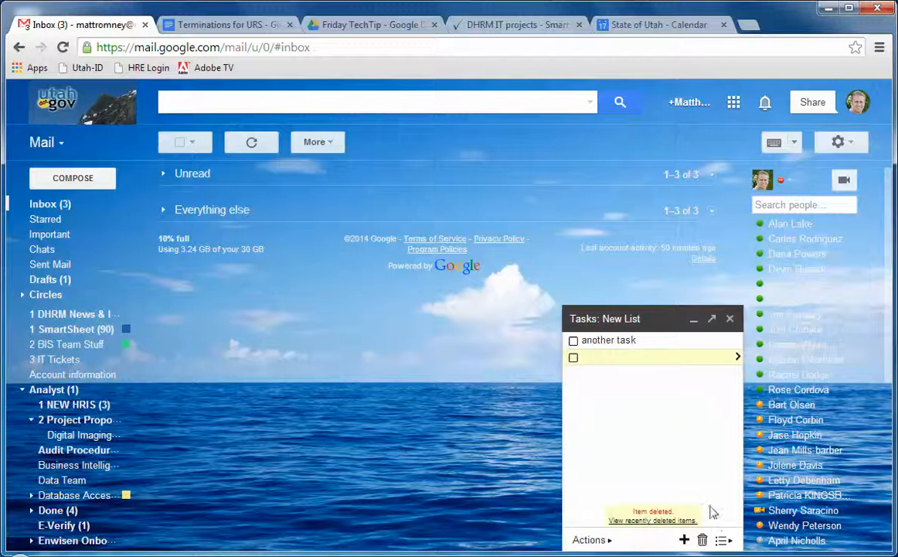
# Create an empty task list named 'another new list'.
pyautogui.click(724, 540)
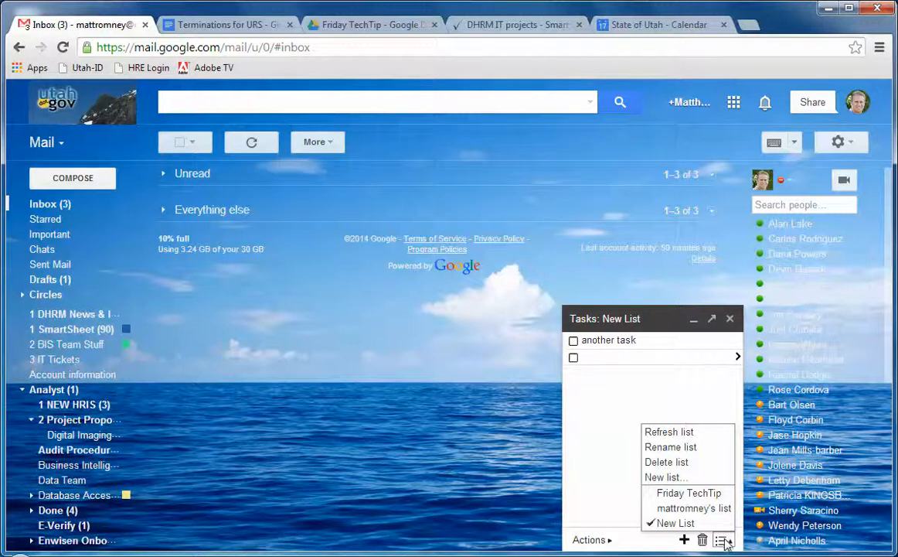
pyautogui.moveTo(724, 540)
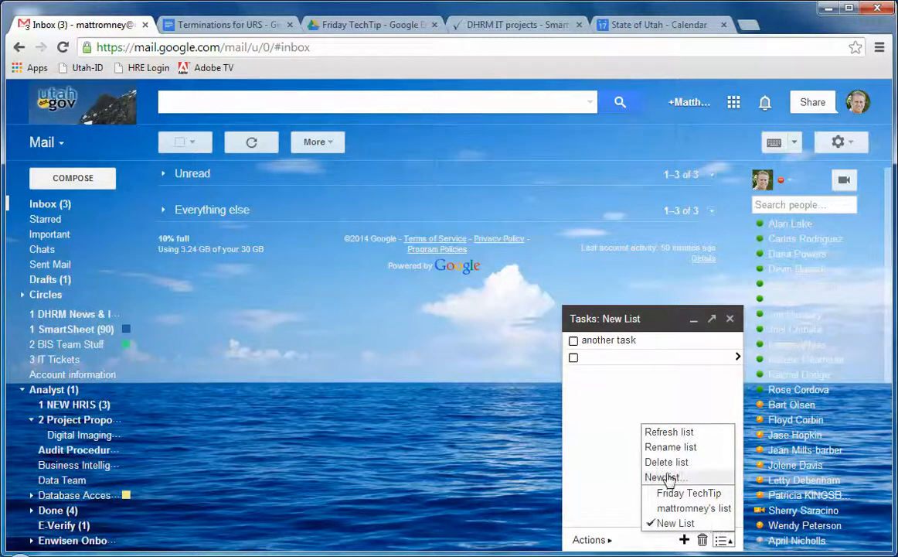
pyautogui.click(665, 476)
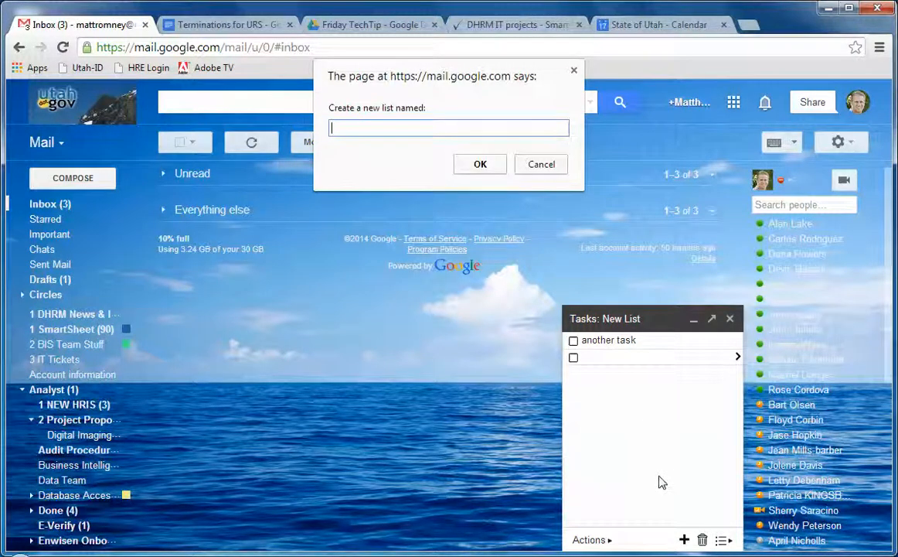
pyautogui.write('anot')
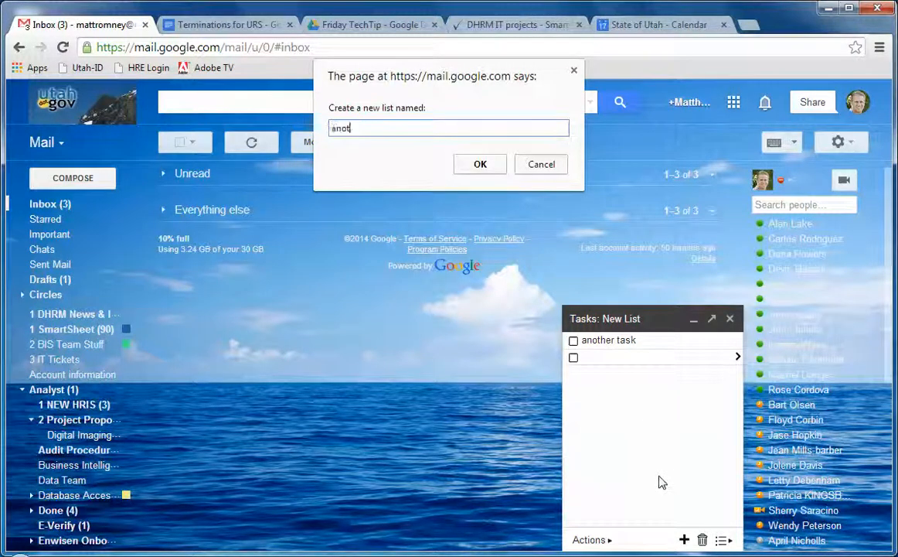
pyautogui.click(479, 164)
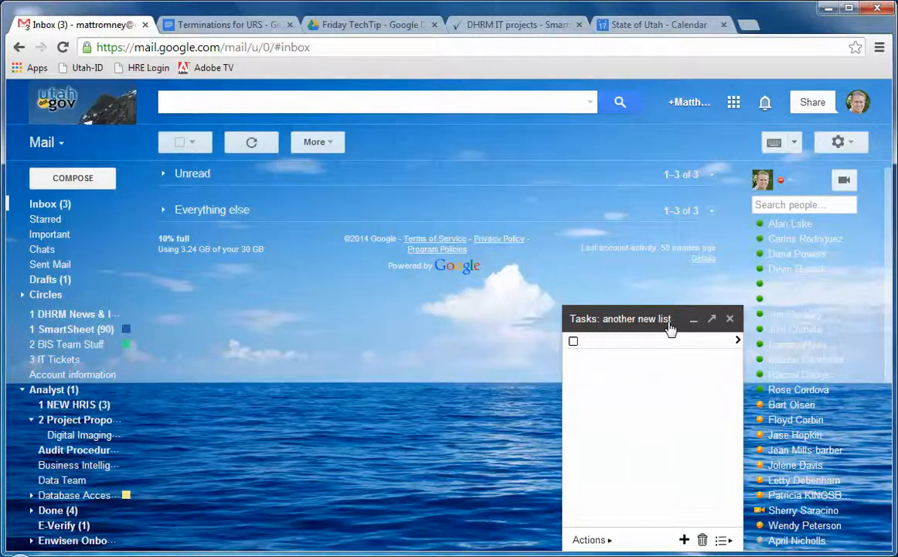
pyautogui.moveTo(637, 456)
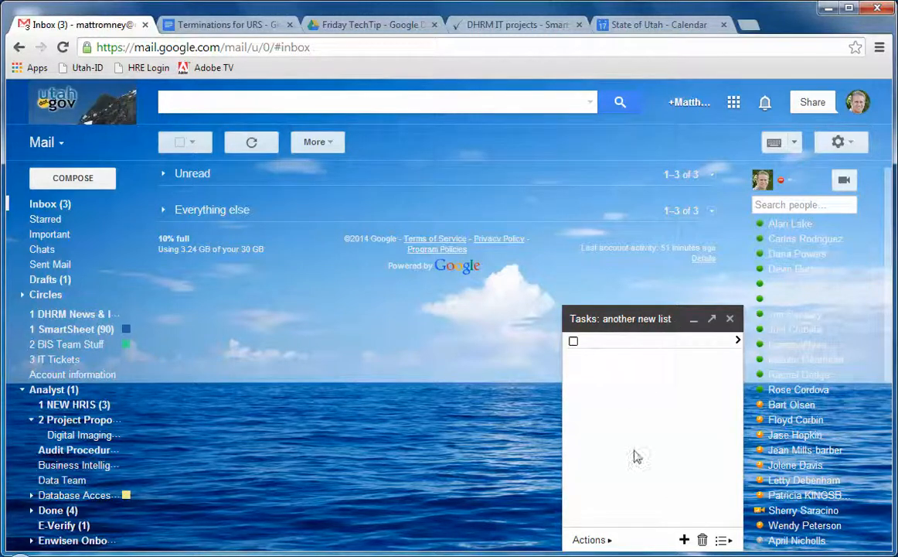
pyautogui.moveTo(705, 384)
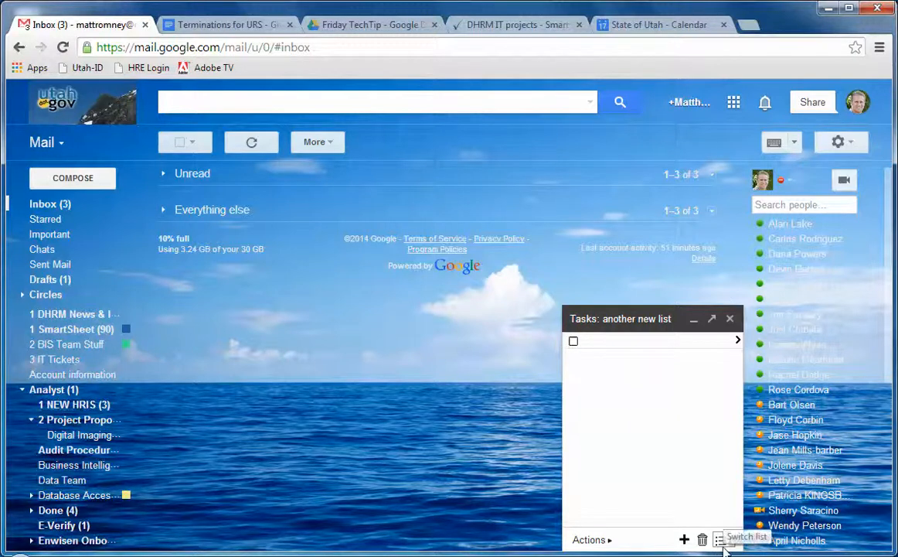
# Switch back to the Friday TechTip list.
pyautogui.click(723, 540)
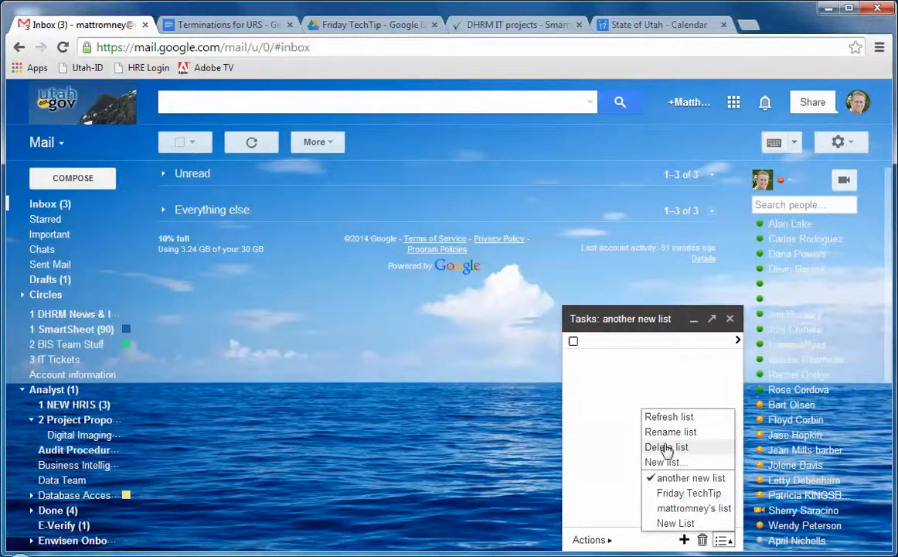
pyautogui.click(688, 492)
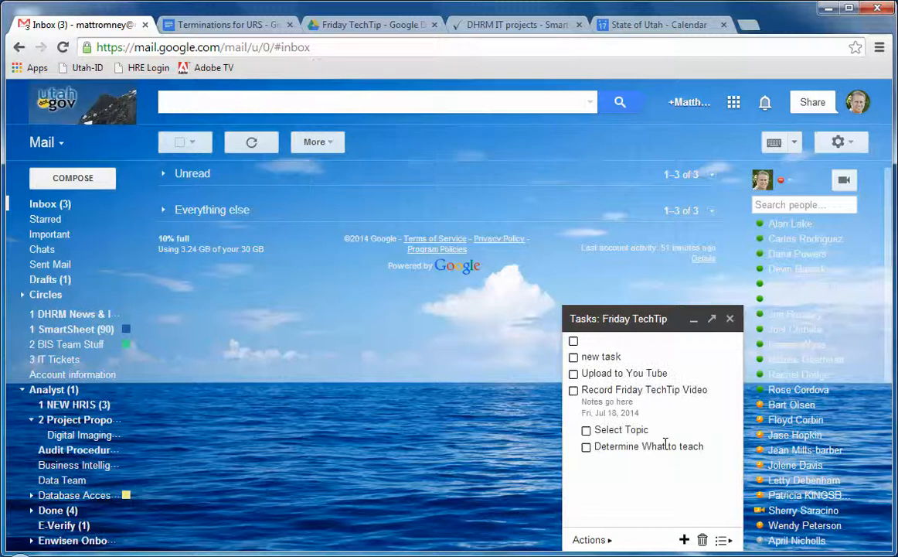
# View the Record Friday TechTip Video details (July 18, 2014 due date, notes) and return to the list.
pyautogui.click(649, 340)
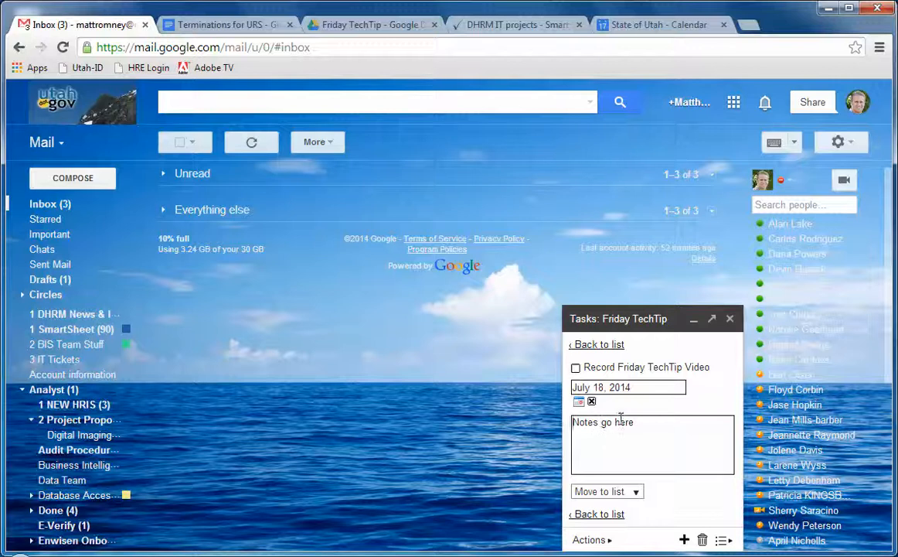
pyautogui.click(599, 343)
pyautogui.write('new task')
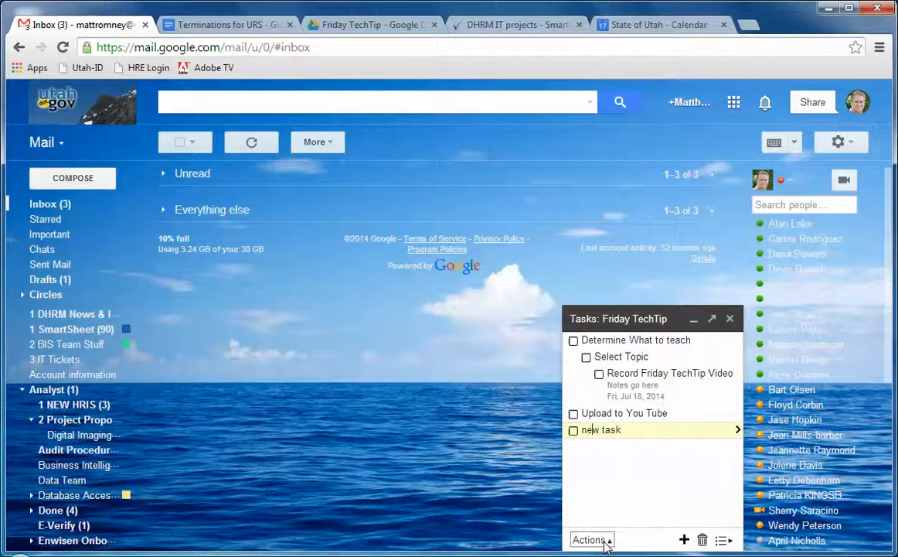
pyautogui.click(589, 538)
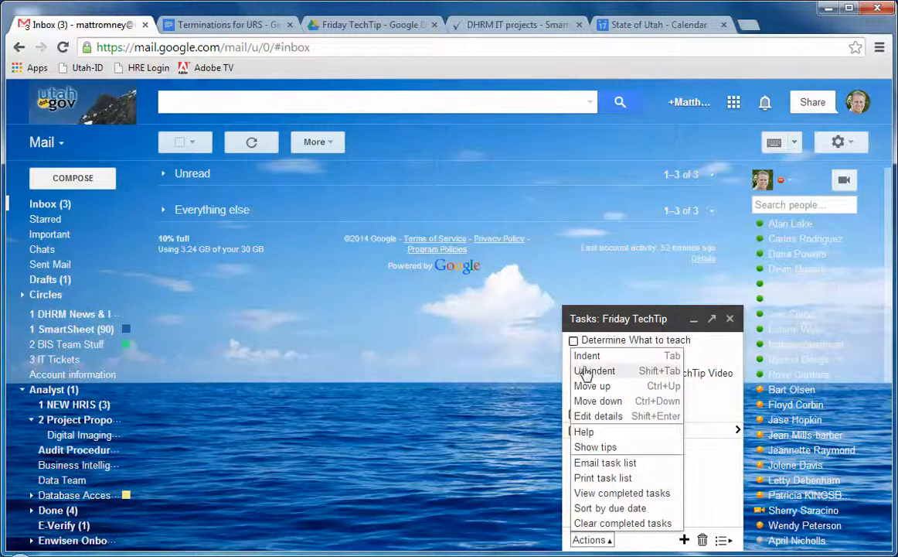
pyautogui.moveTo(606, 400)
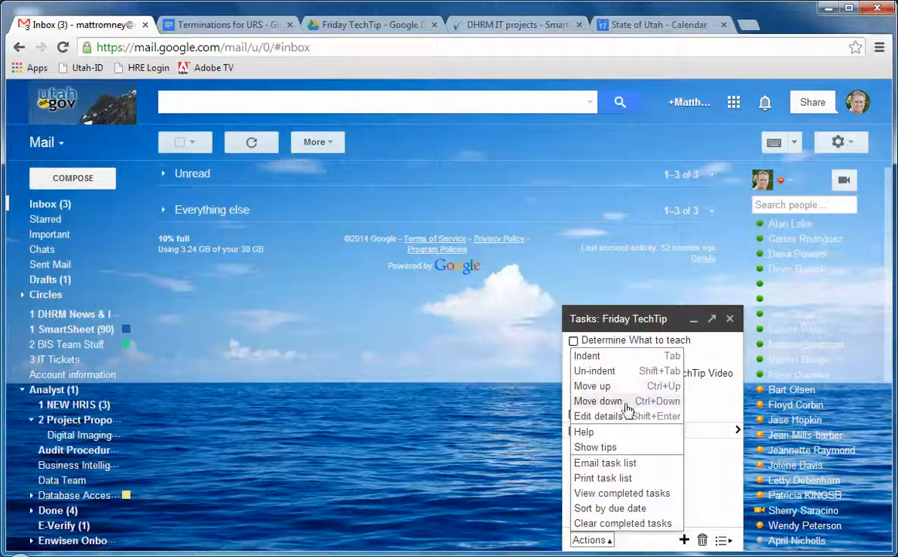
pyautogui.moveTo(666, 371)
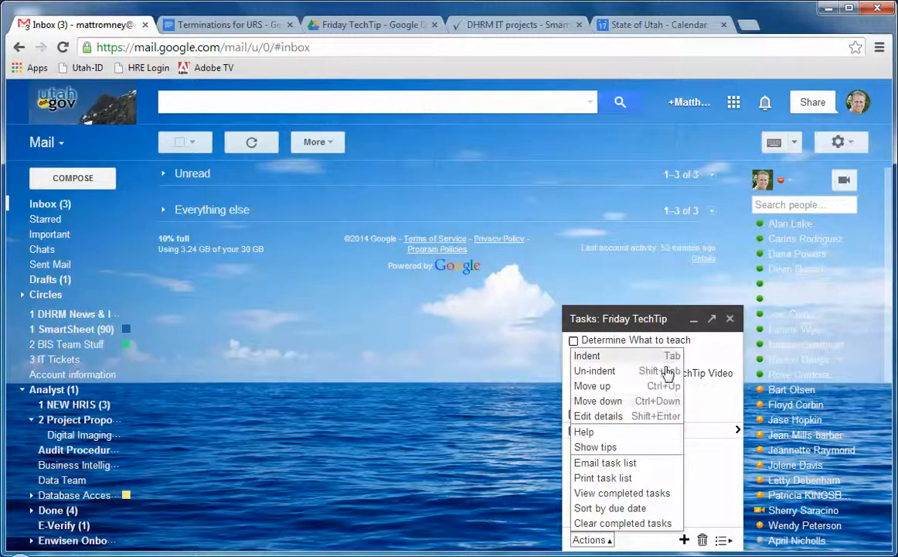
pyautogui.moveTo(595, 447)
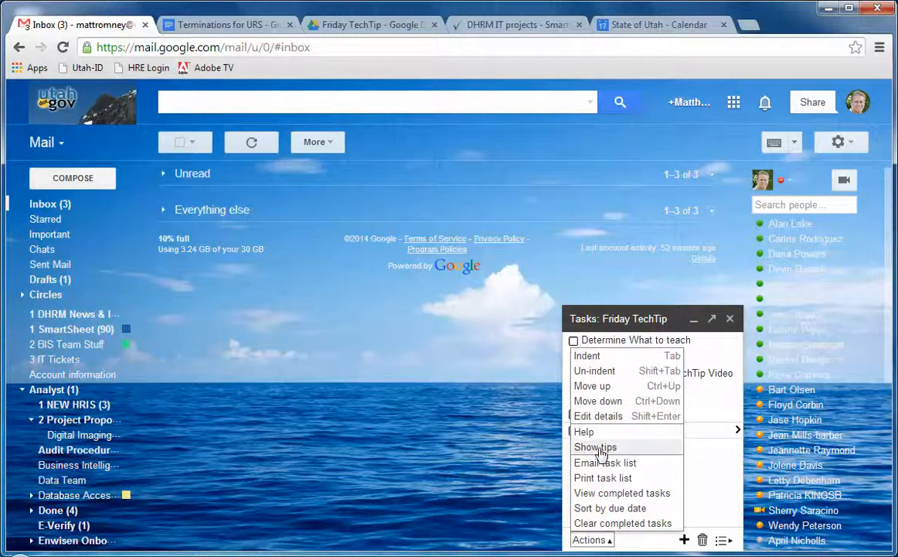
pyautogui.click(596, 447)
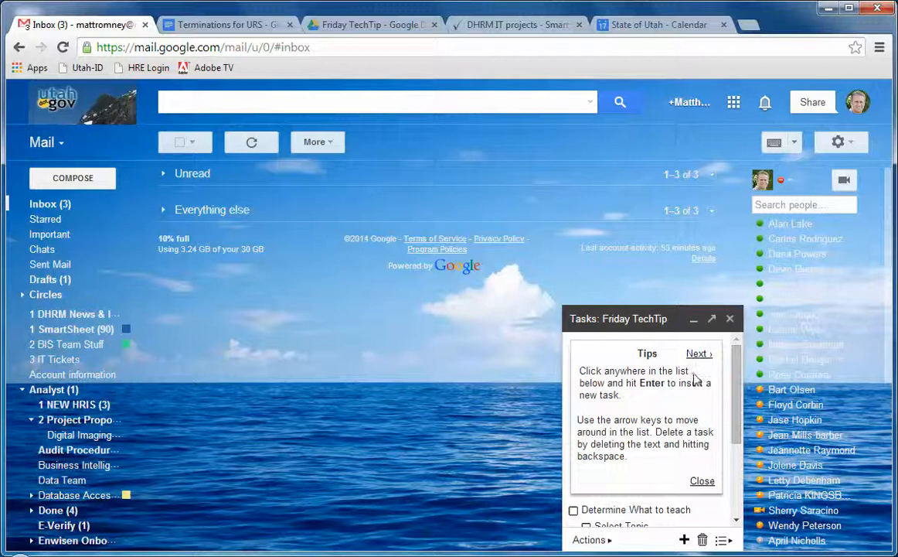
pyautogui.click(697, 353)
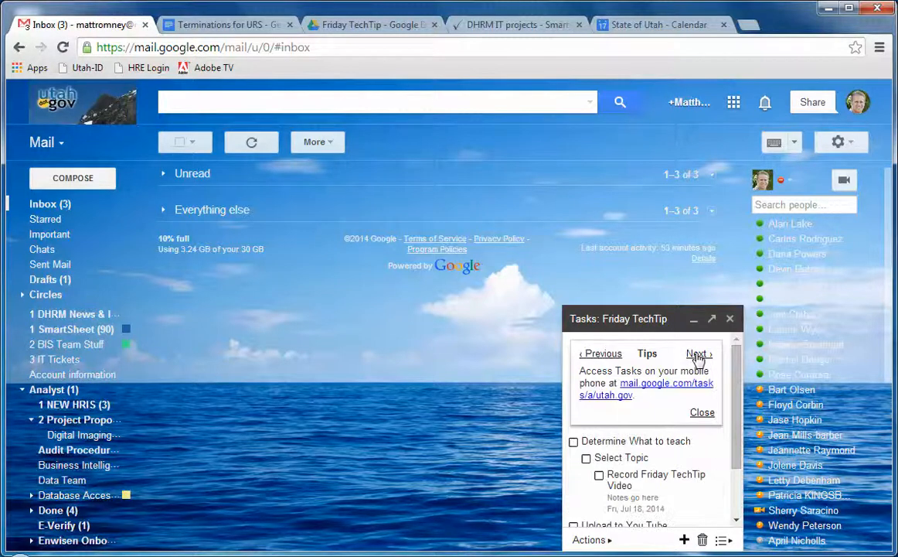
pyautogui.click(699, 353)
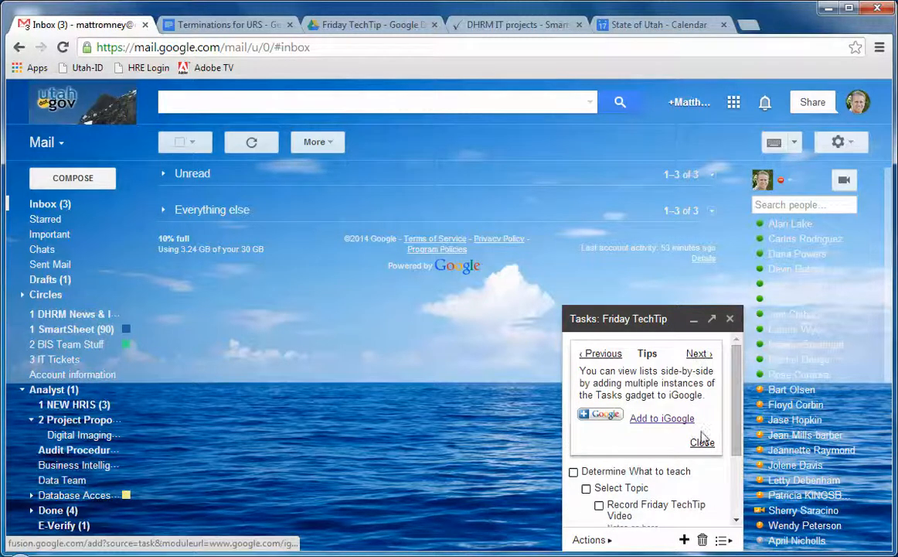
pyautogui.click(702, 442)
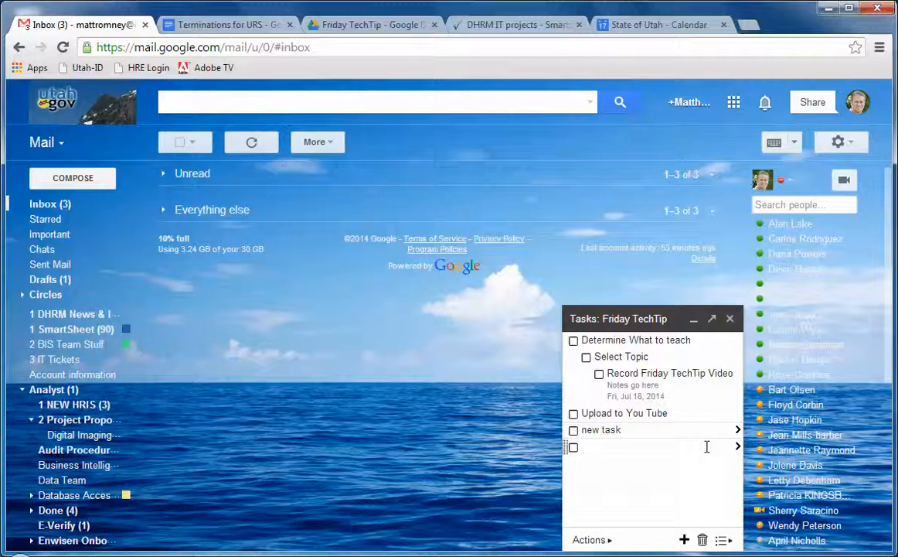